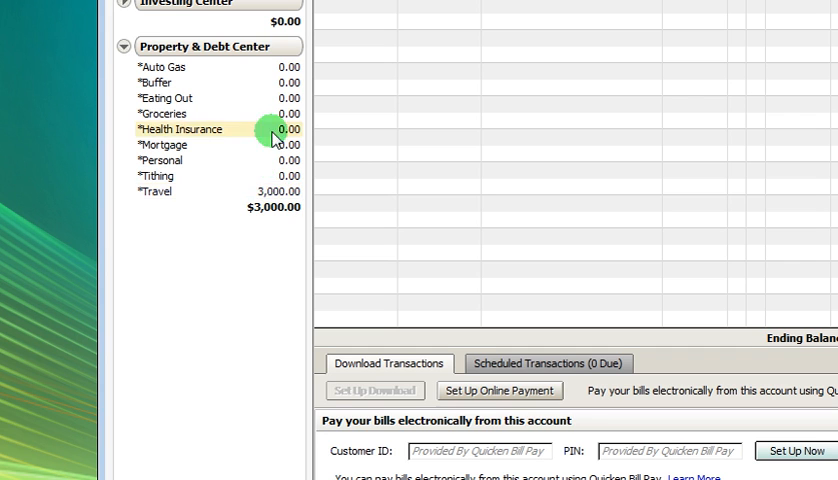
Step: Record a $1,200 payment from My Checking Account as a transfer to [*Buffer]
left_click(186, 133)
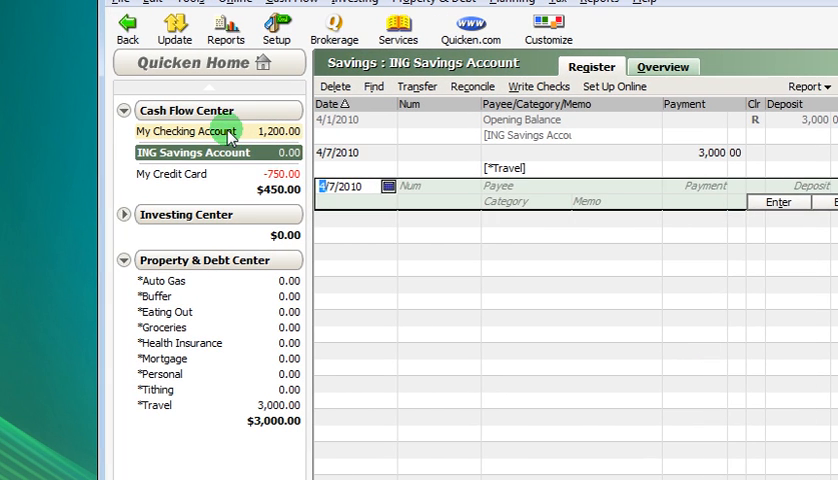
left_click(180, 131)
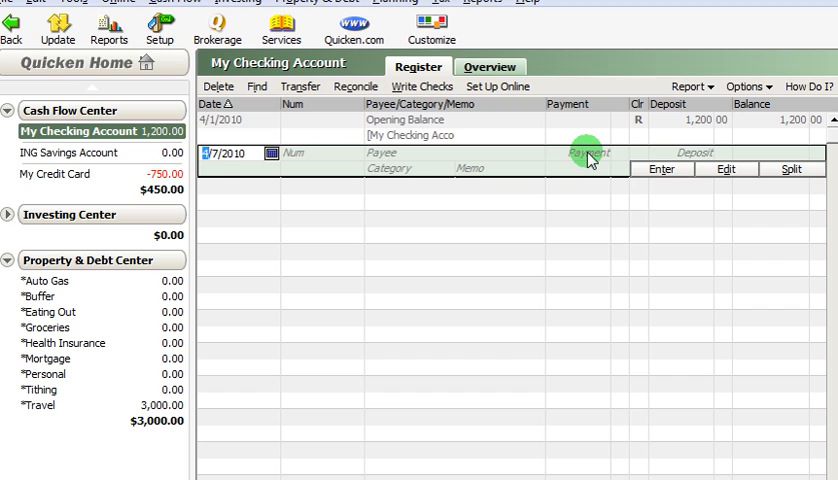
left_click(587, 152)
type("[*Buffer]")
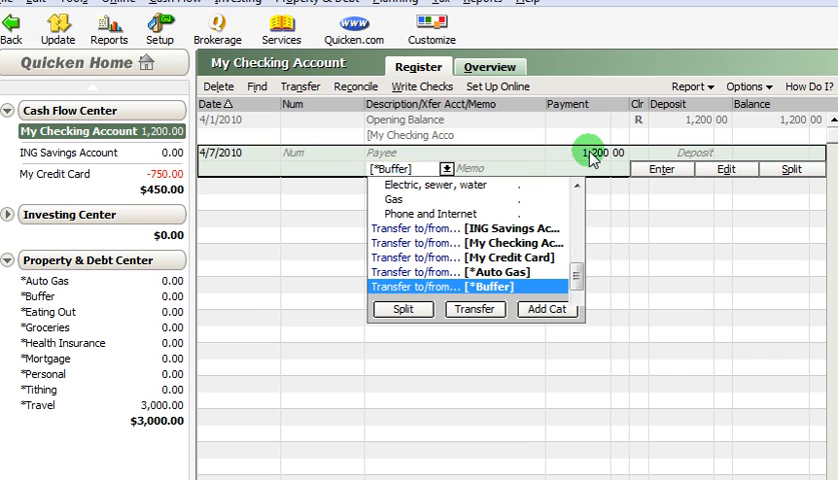
left_click(460, 287)
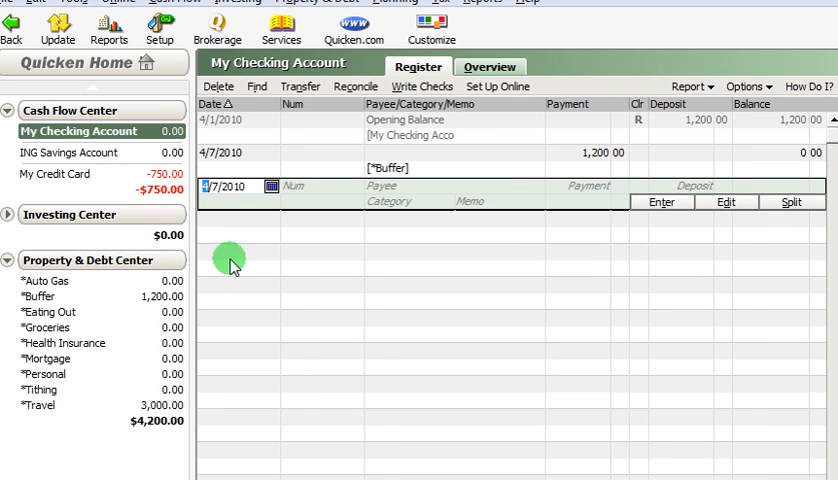